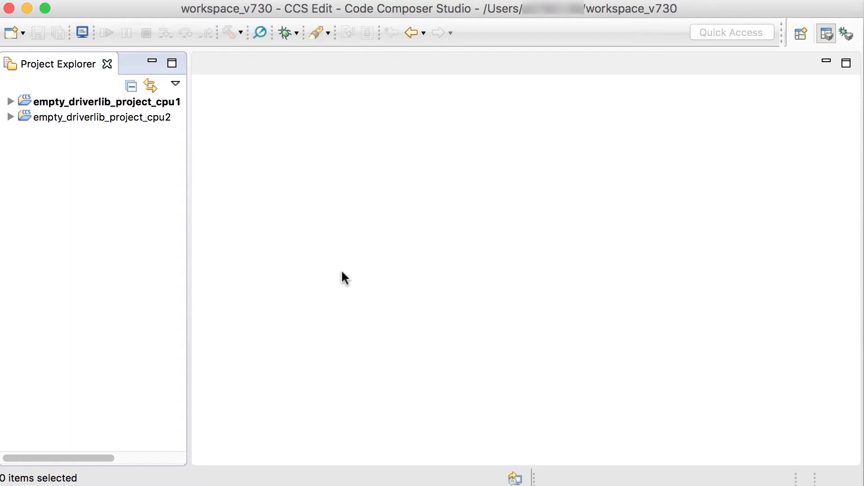
pyautogui.moveTo(322, 252)
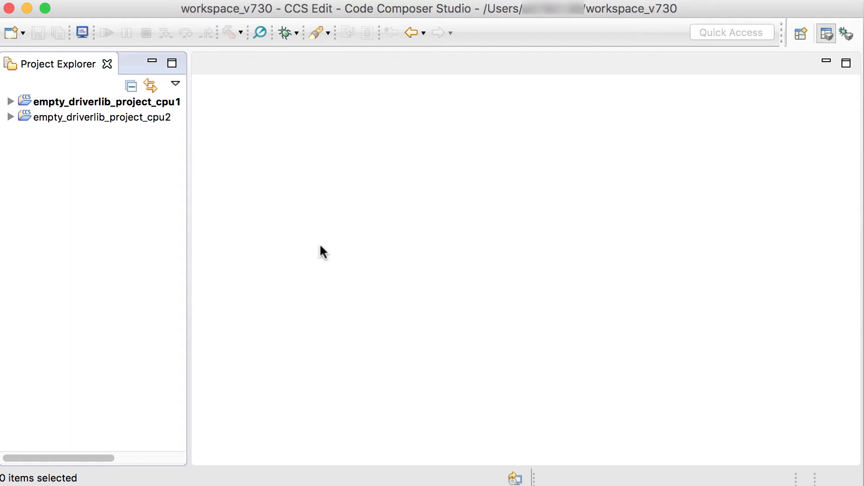
pyautogui.moveTo(188, 151)
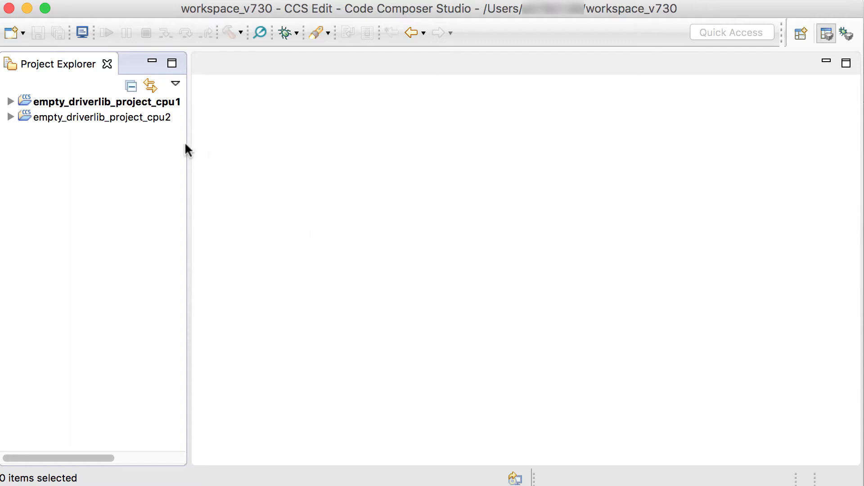
# Select empty_driverlib_project_cpu1 in Project Explorer as the project to debug.
pyautogui.click(102, 101)
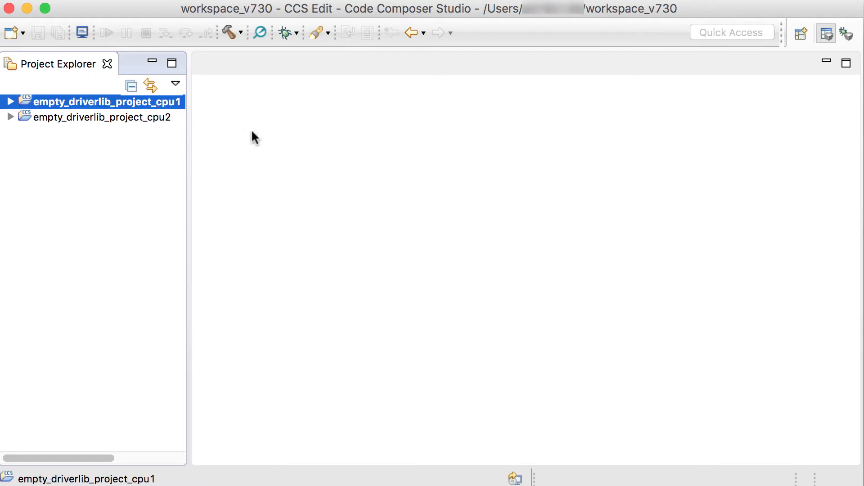
pyautogui.moveTo(285, 33)
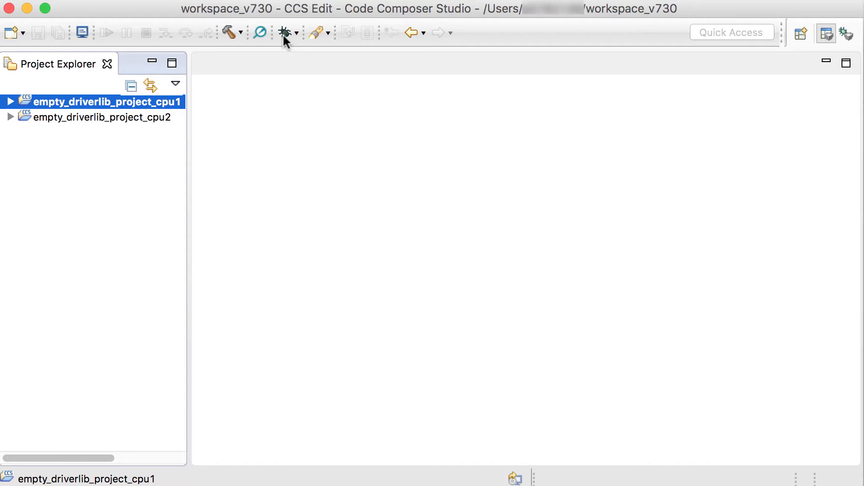
# Launch a debug session with C28xx_CPU2 unchecked so cpu1 loads onto CPU1 only.
pyautogui.click(286, 32)
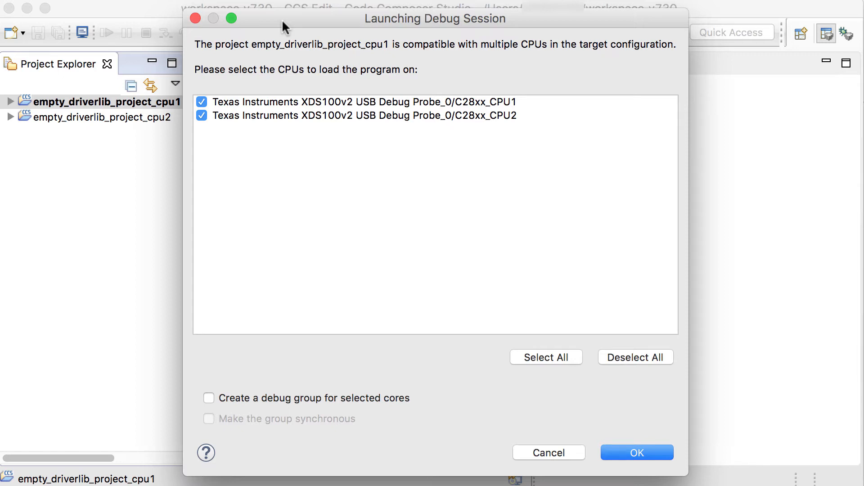
pyautogui.click(201, 115)
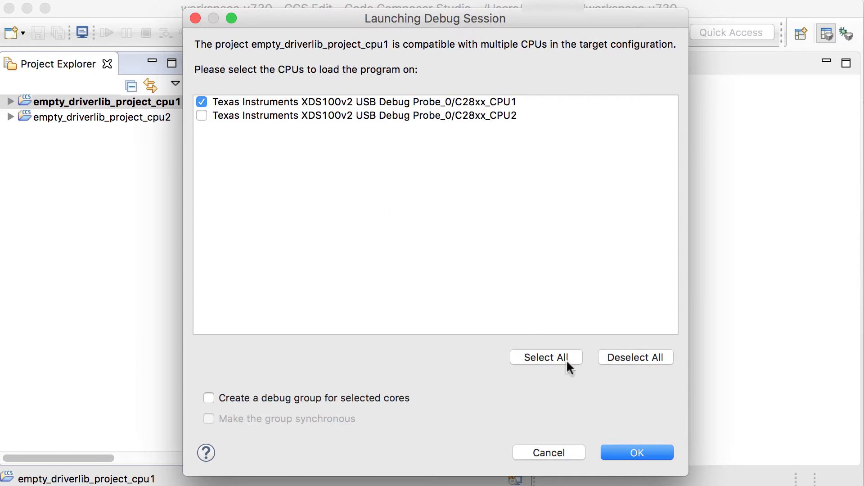
pyautogui.click(637, 453)
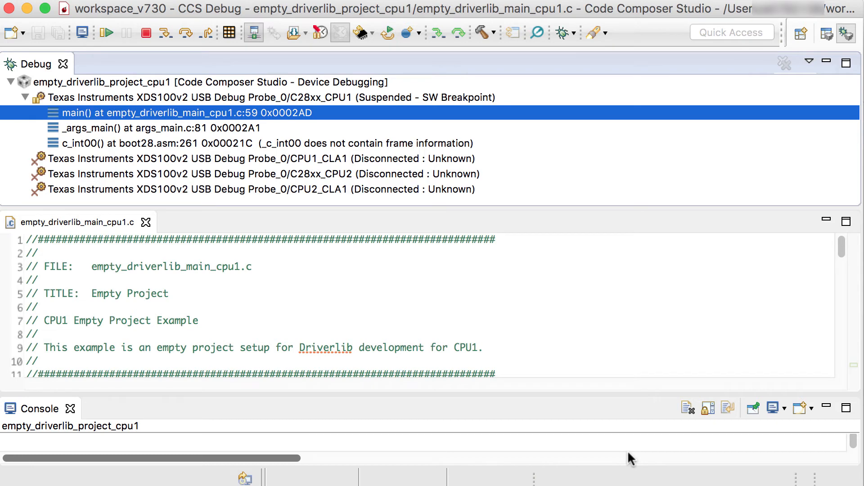
pyautogui.moveTo(375, 278)
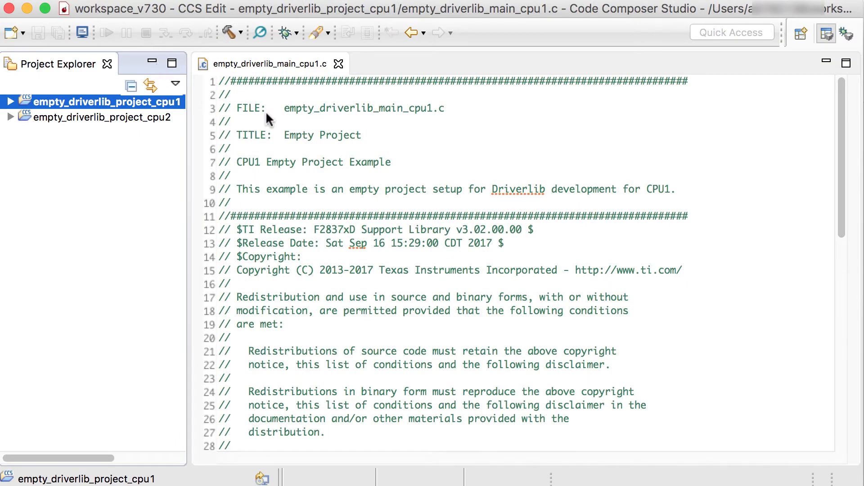
# Open the Debug toolbar dropdown listing the recent empty_driverlib_project_cpu1 launch.
pyautogui.click(284, 32)
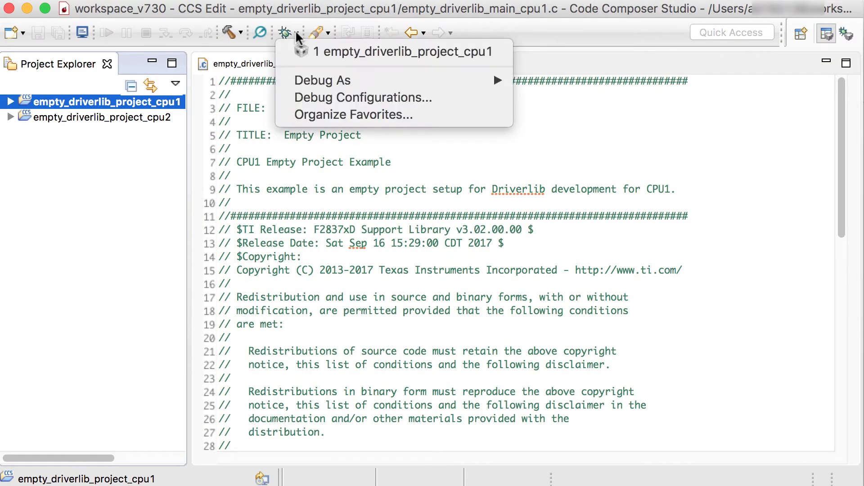
pyautogui.moveTo(323, 80)
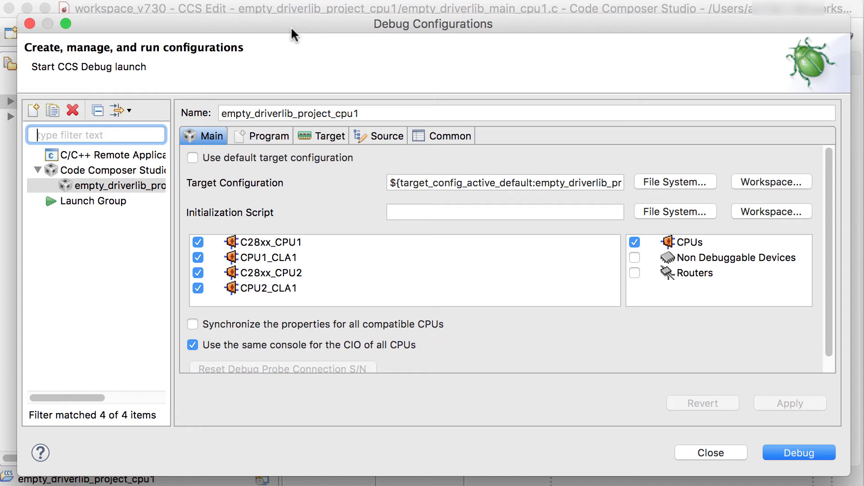
pyautogui.moveTo(214, 51)
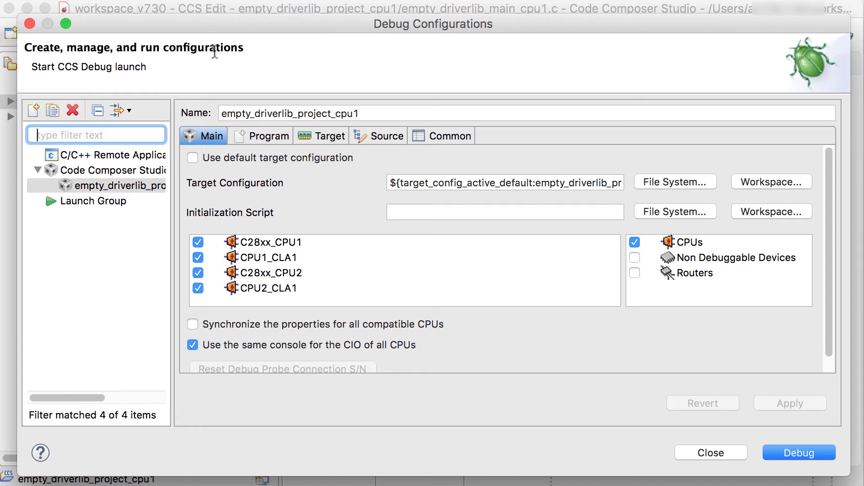
pyautogui.moveTo(126, 193)
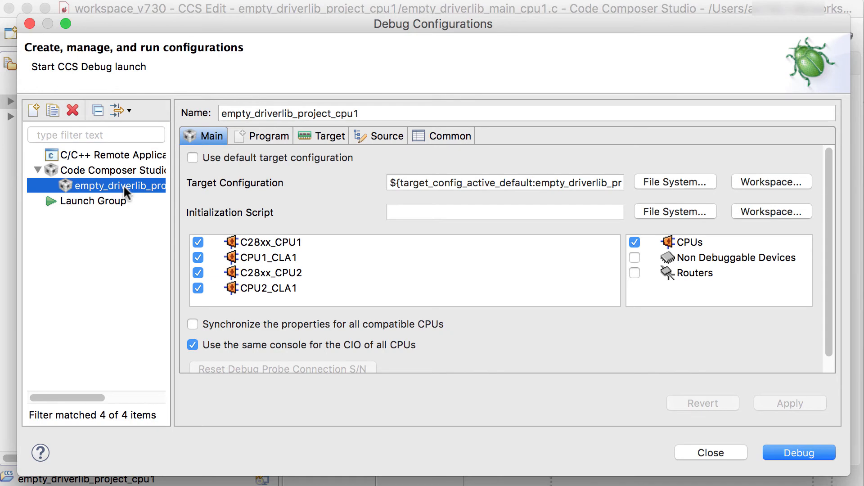
pyautogui.moveTo(272, 149)
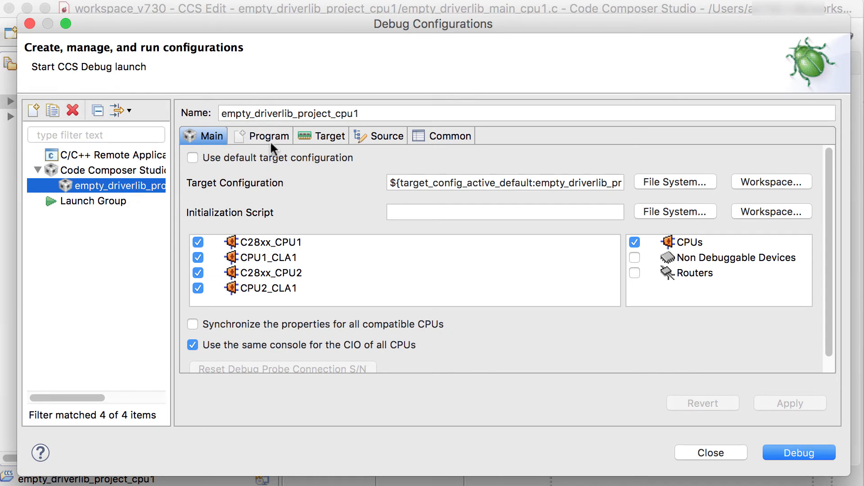
# On the Program settings, choose XDS100v2 USB Debug Probe_0/C28xx_CPU2 as the load device.
pyautogui.click(270, 136)
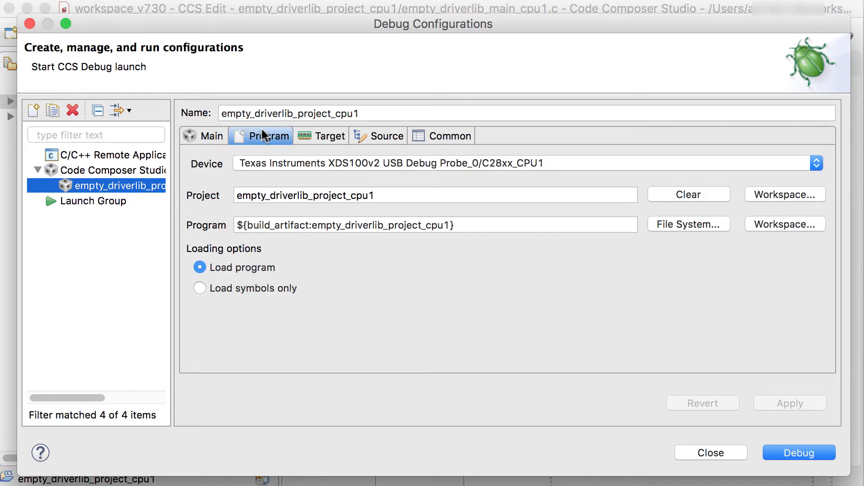
pyautogui.moveTo(388, 202)
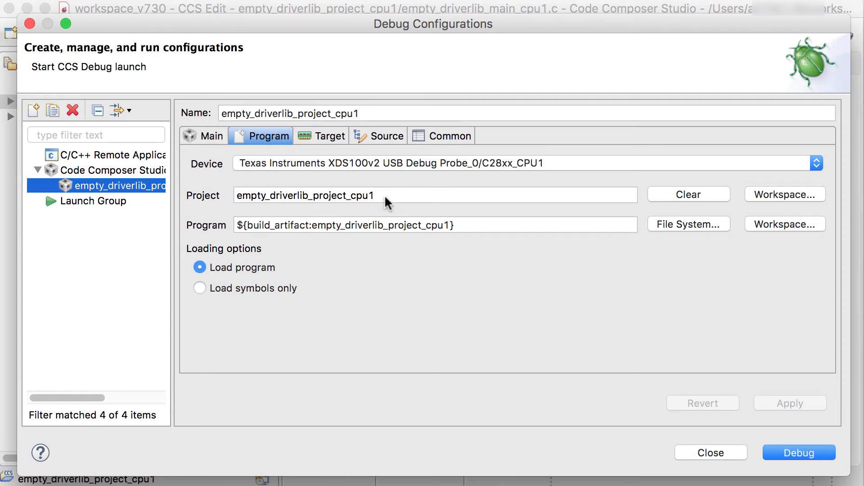
pyautogui.moveTo(522, 179)
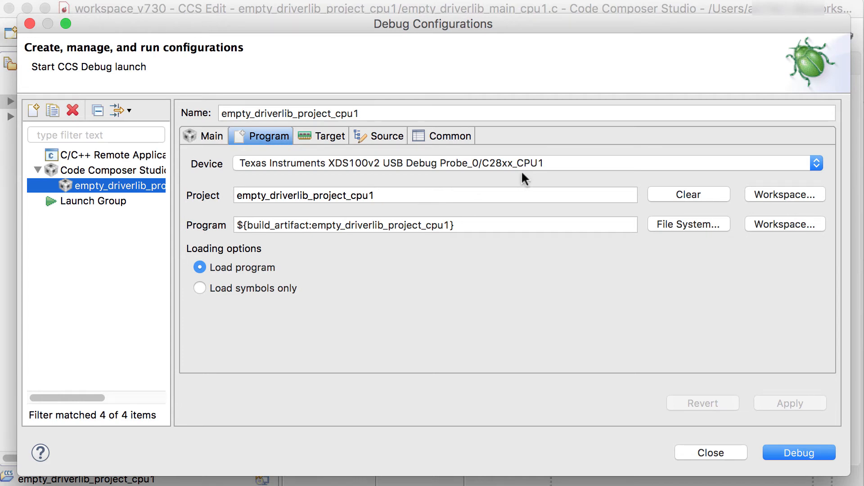
pyautogui.moveTo(516, 174)
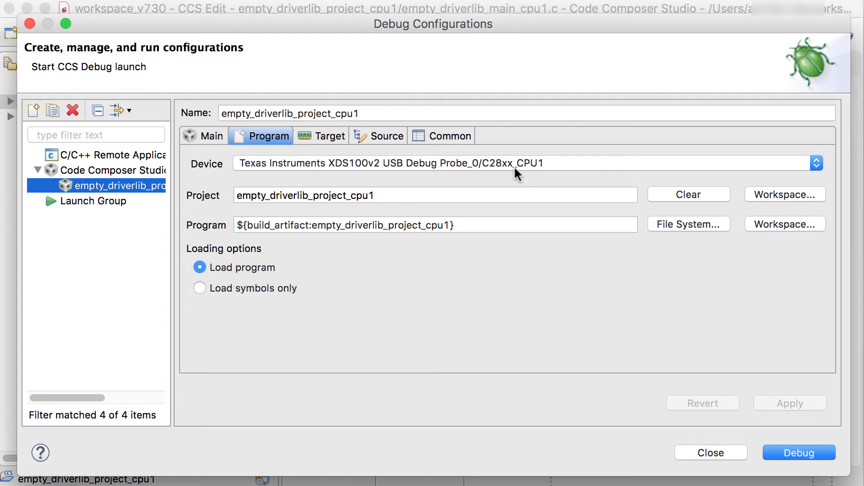
pyautogui.moveTo(623, 171)
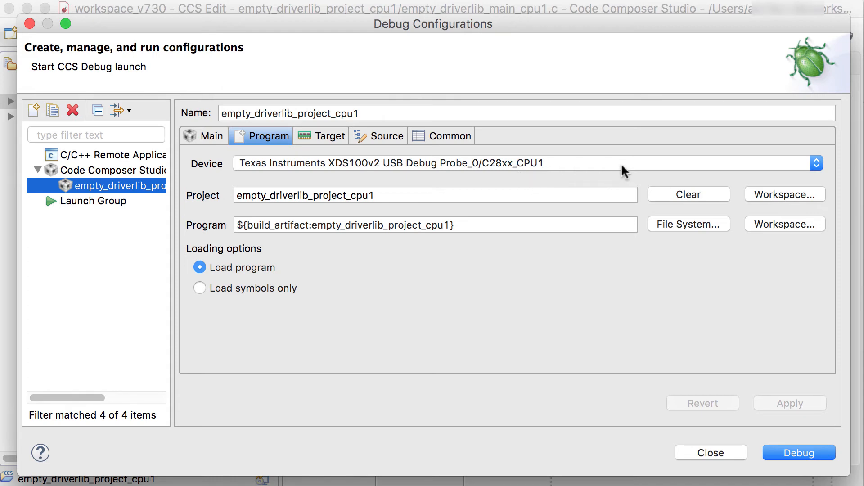
pyautogui.click(817, 163)
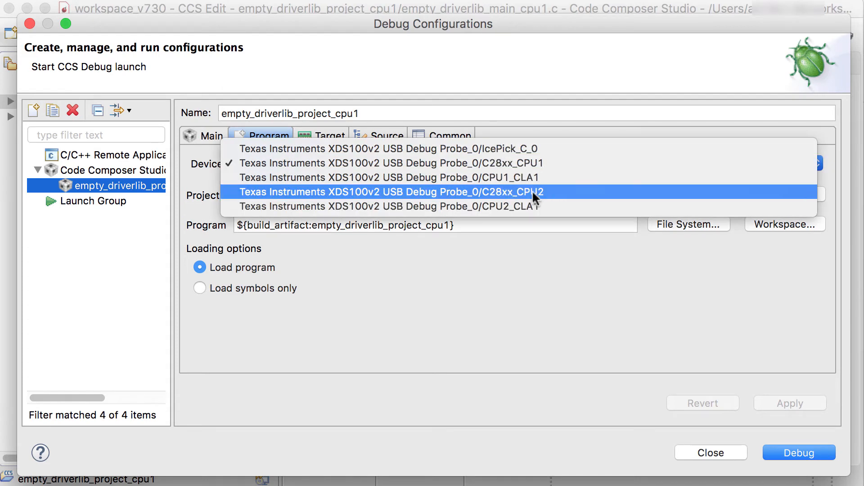
pyautogui.click(392, 192)
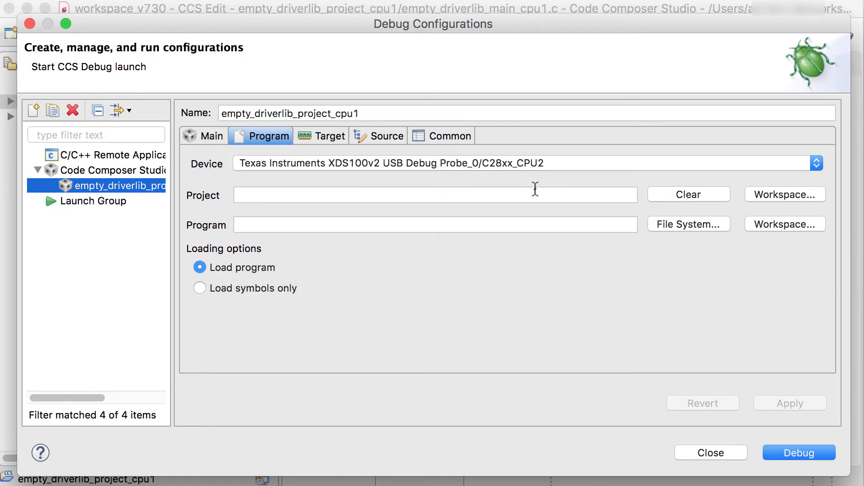
# Set empty_driverlib_project_cpu2 as the workspace project for CPU2 and apply the change.
pyautogui.click(784, 195)
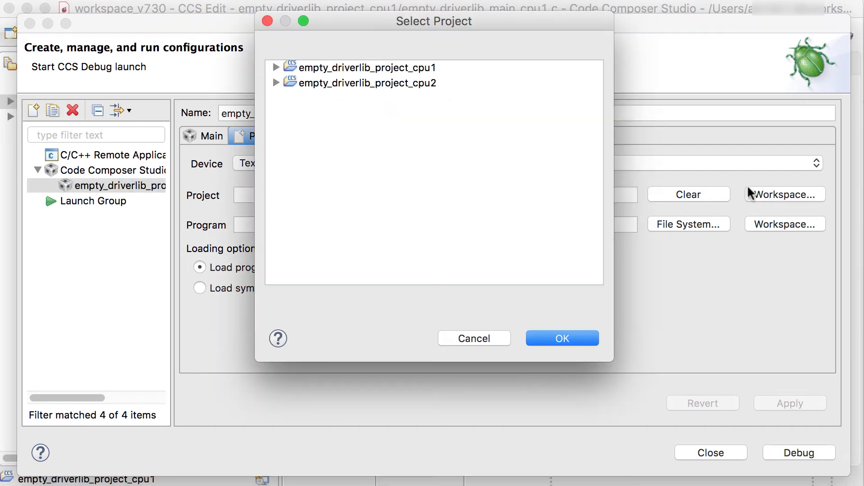
pyautogui.click(366, 83)
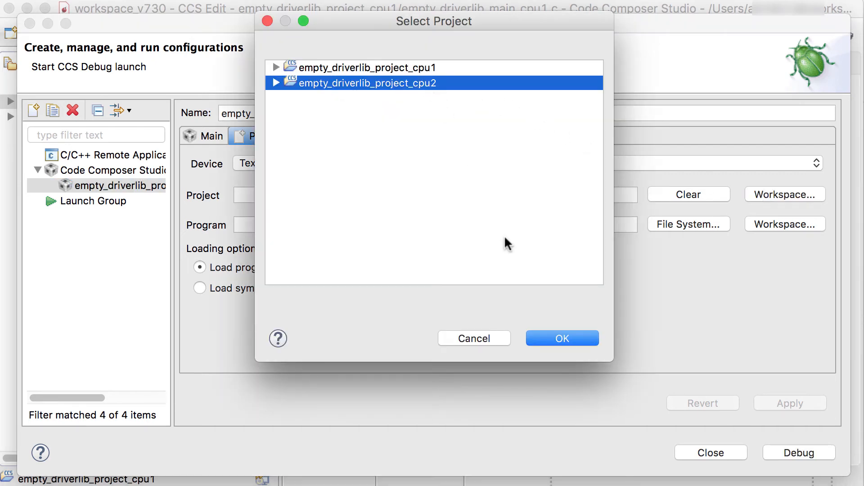
pyautogui.click(561, 337)
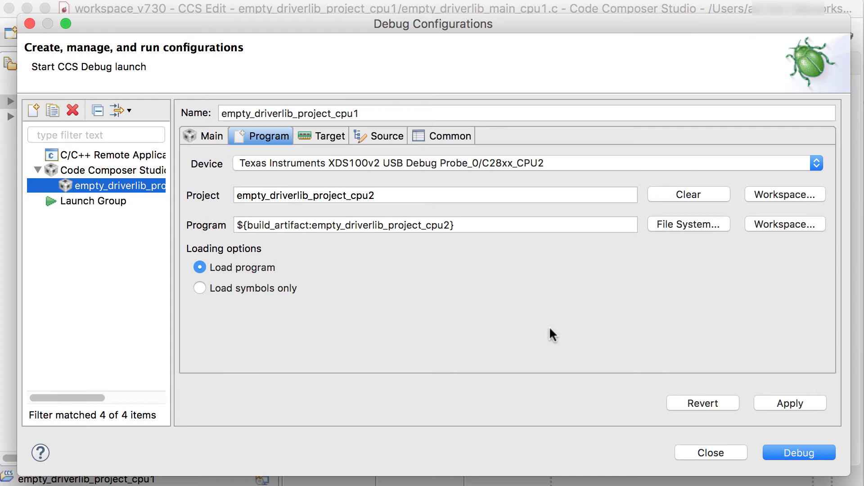
pyautogui.moveTo(779, 407)
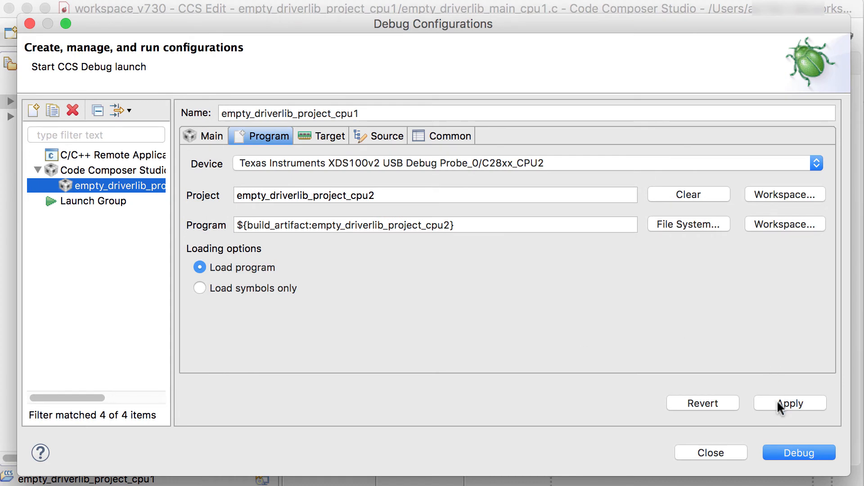
pyautogui.click(790, 403)
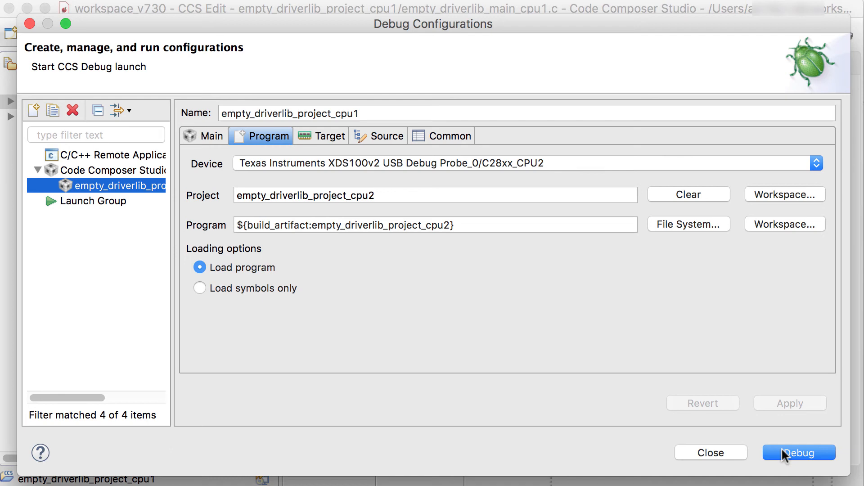
pyautogui.moveTo(711, 453)
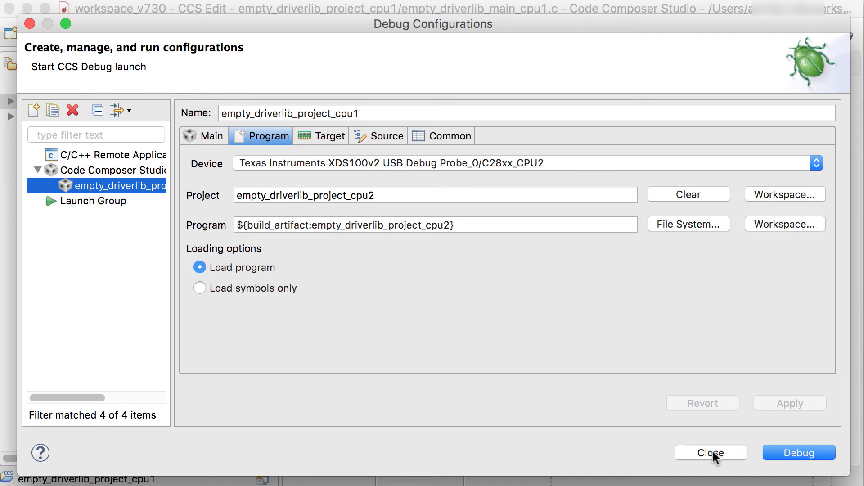
# Start the multi-core debug session so CPU1 and CPU2 both suspend at main().
pyautogui.click(711, 453)
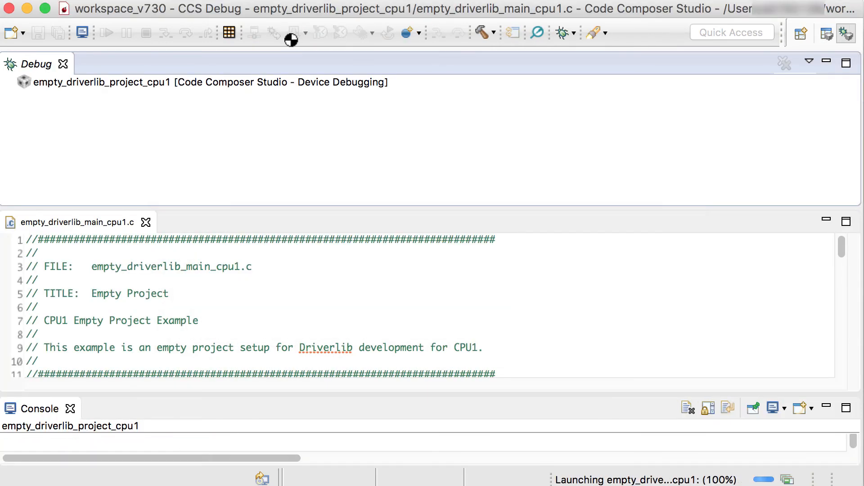
pyautogui.moveTo(286, 39)
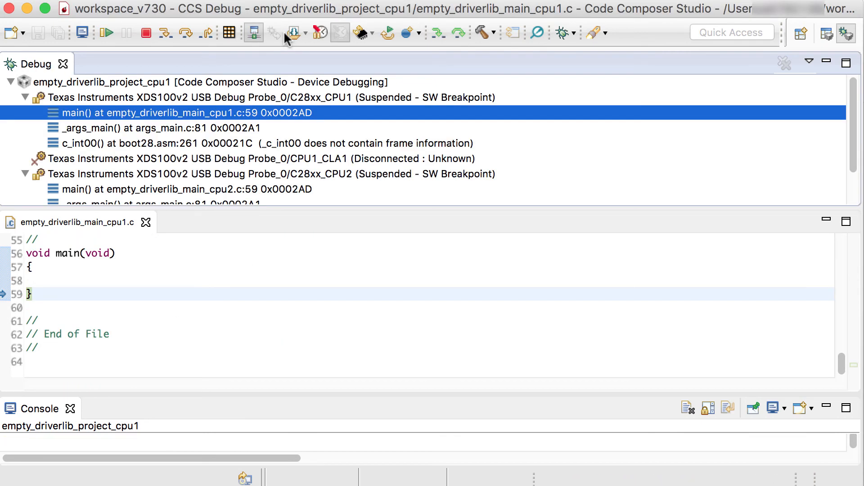
pyautogui.moveTo(298, 52)
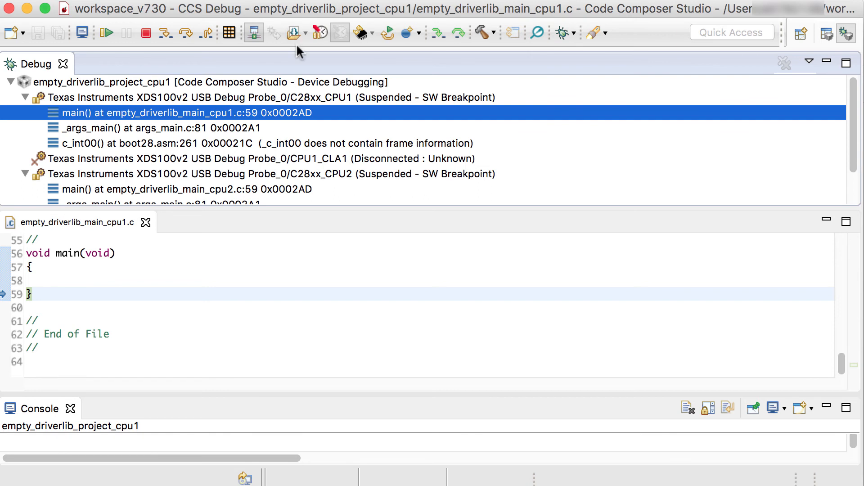
pyautogui.moveTo(130, 120)
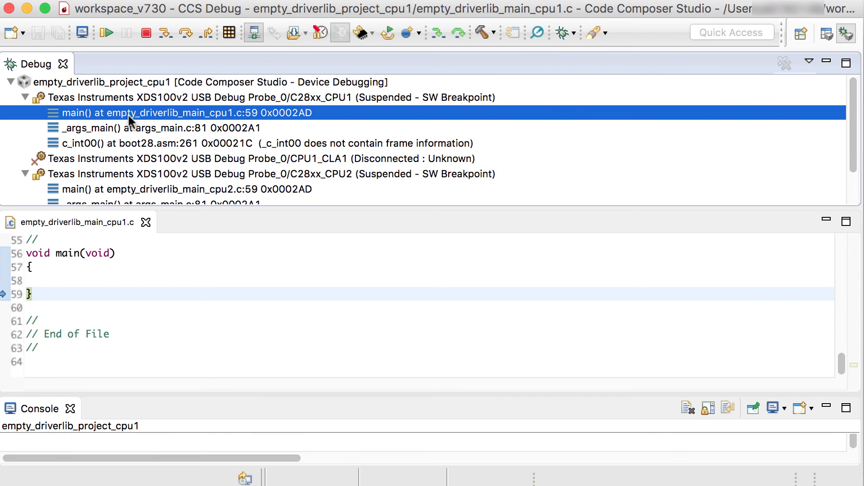
pyautogui.moveTo(156, 122)
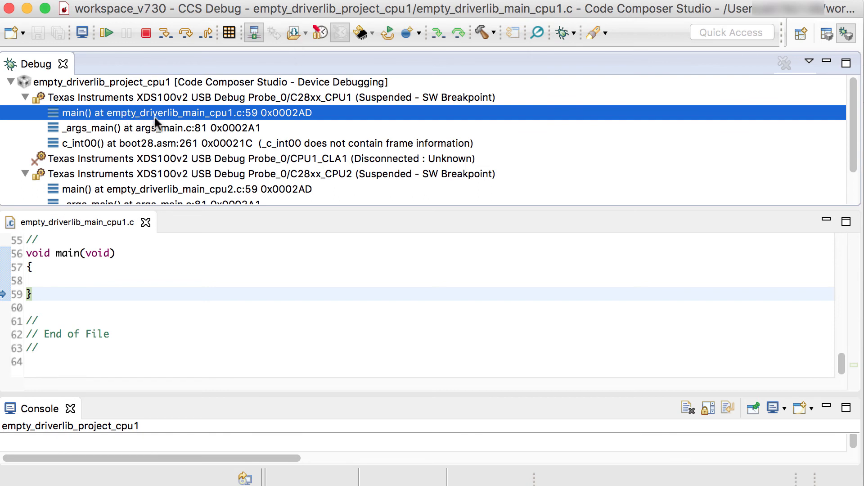
pyautogui.moveTo(336, 104)
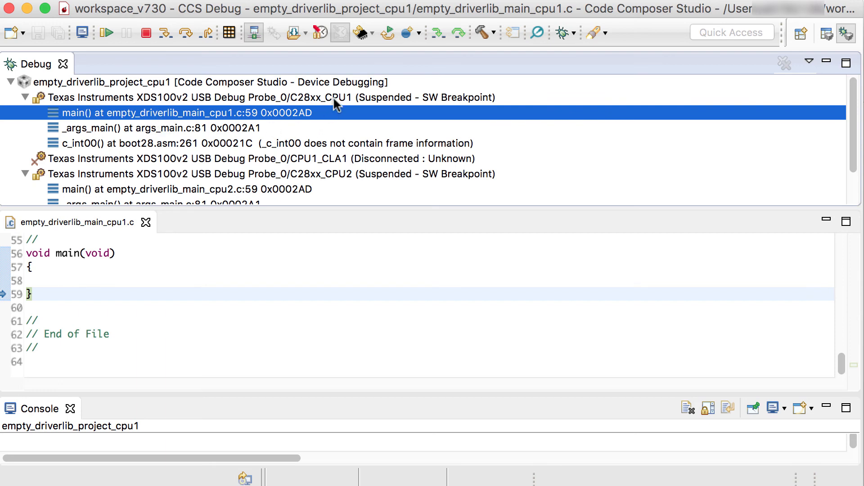